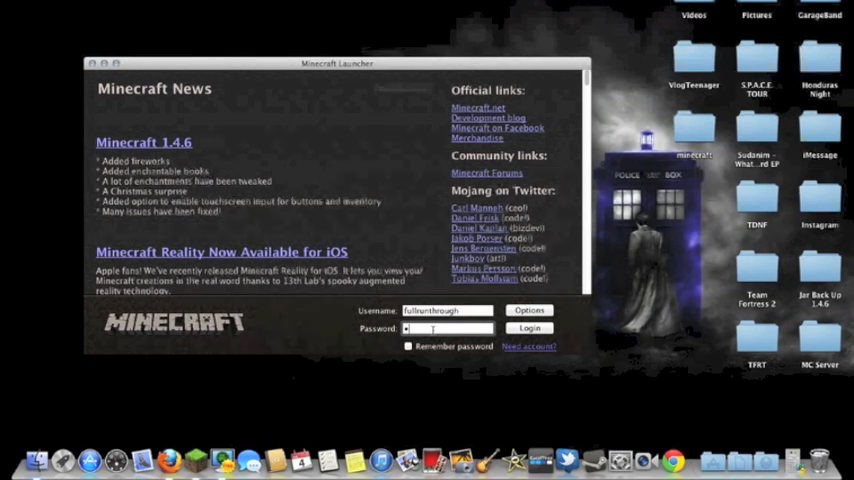
Log in from the Minecraft launcher to reach the title screen.
left_click(528, 328)
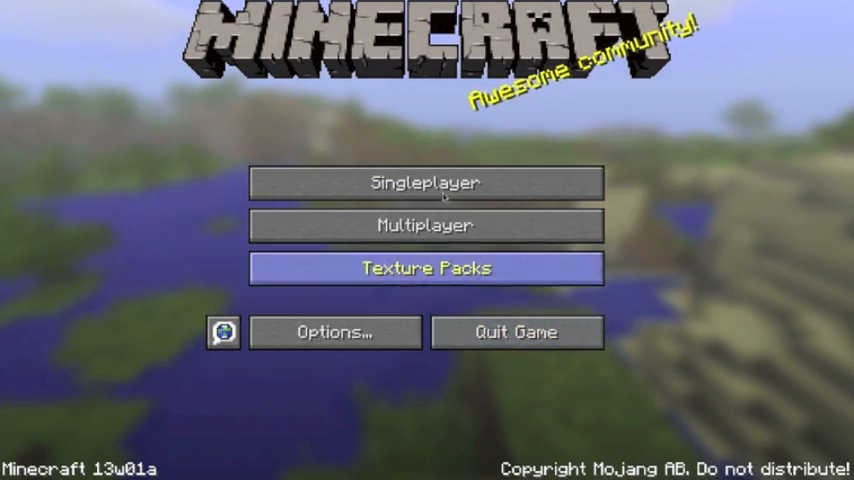
Enter a singleplayer world and switch to hotbar slot 7, showing the item-name tooltip.
left_click(424, 182)
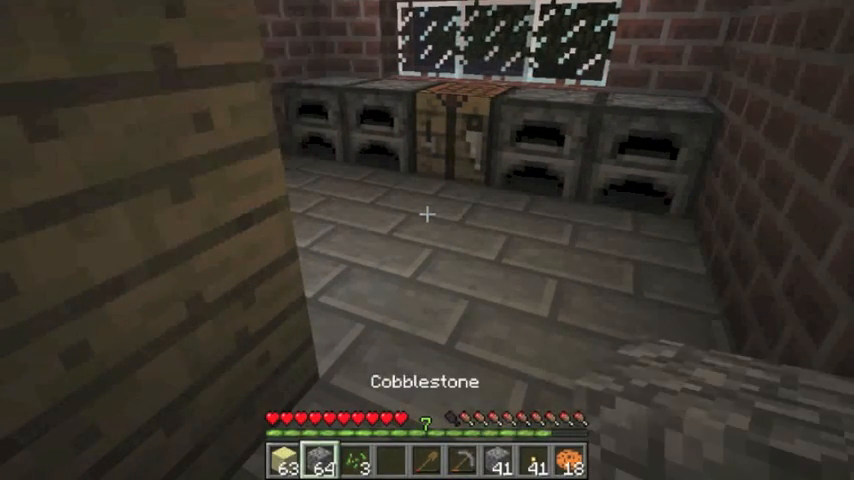
key("7")
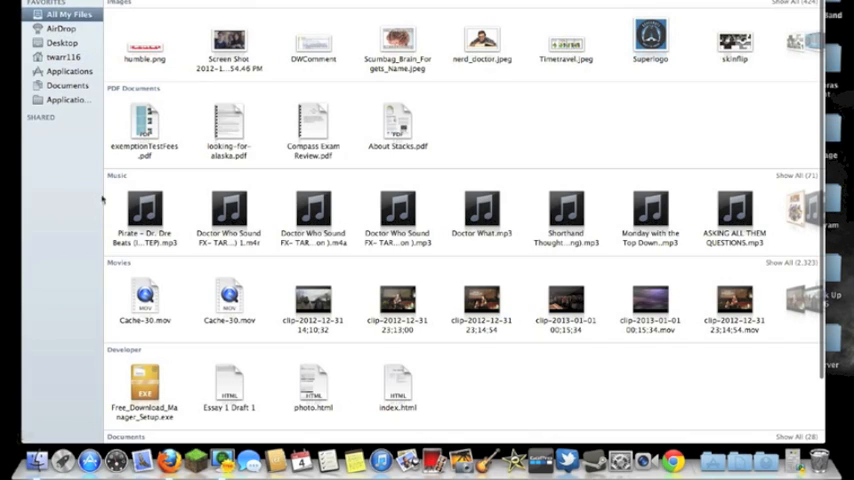
mouse_move(112, 128)
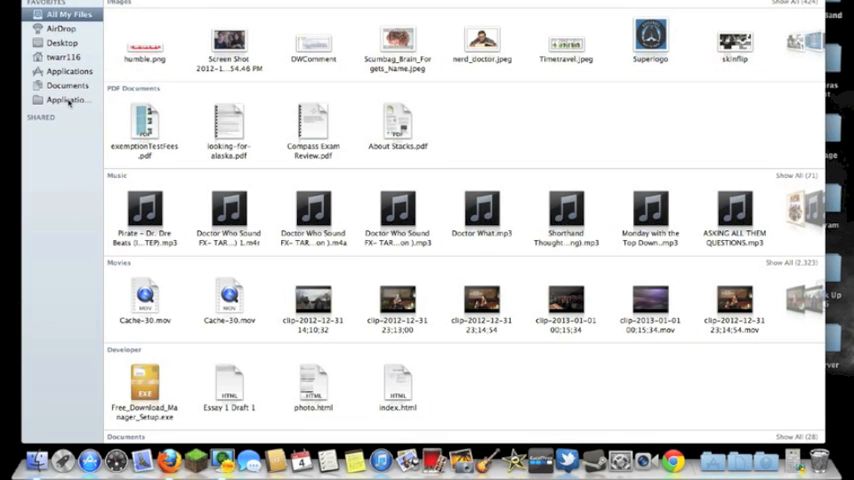
Navigate Application Support > minecraft and open options.txt.
left_click(64, 100)
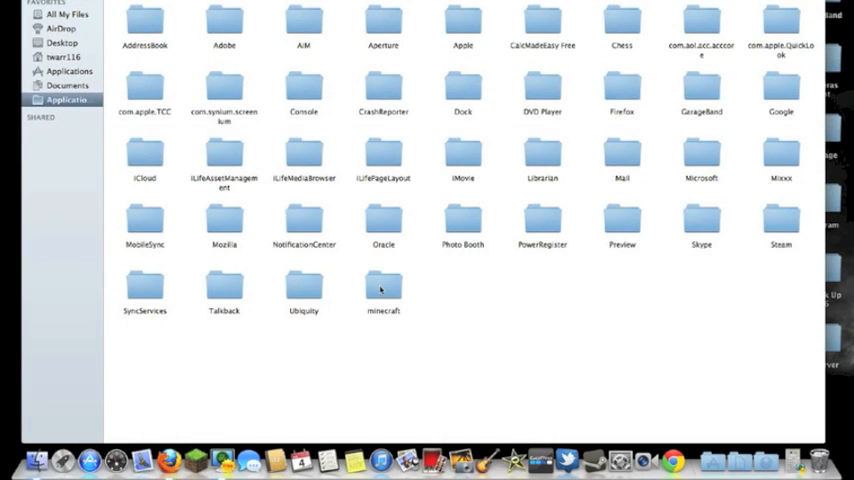
double_click(384, 290)
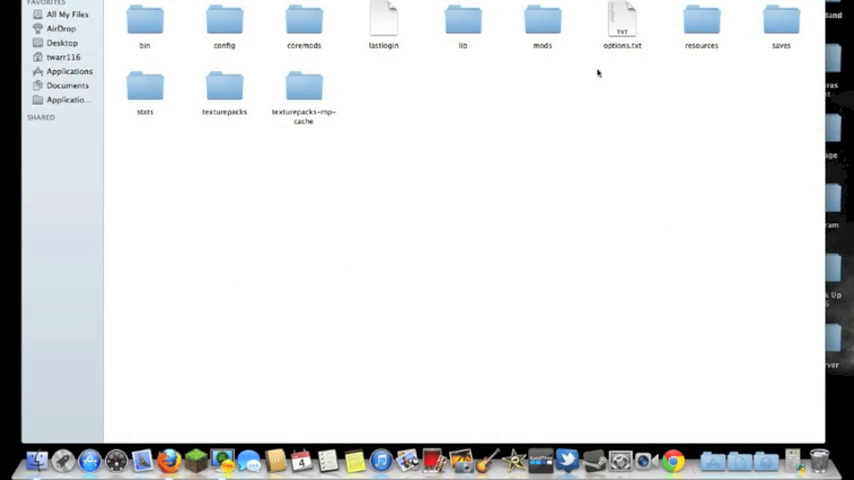
mouse_move(628, 20)
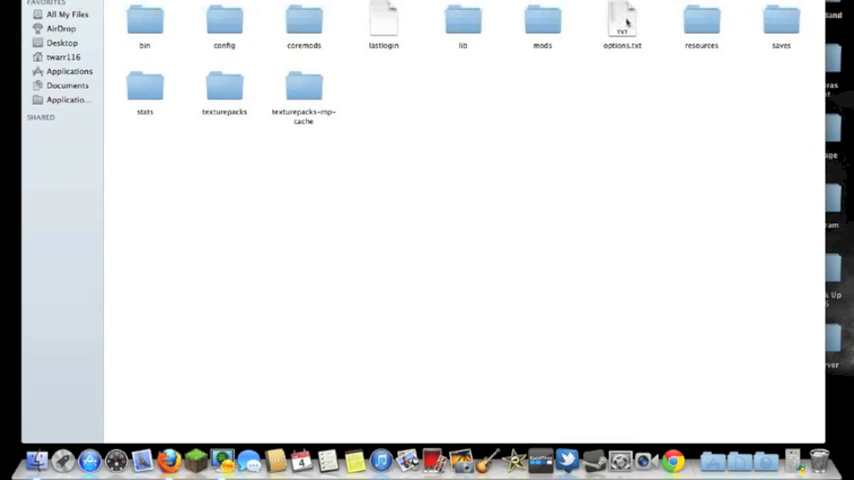
double_click(620, 22)
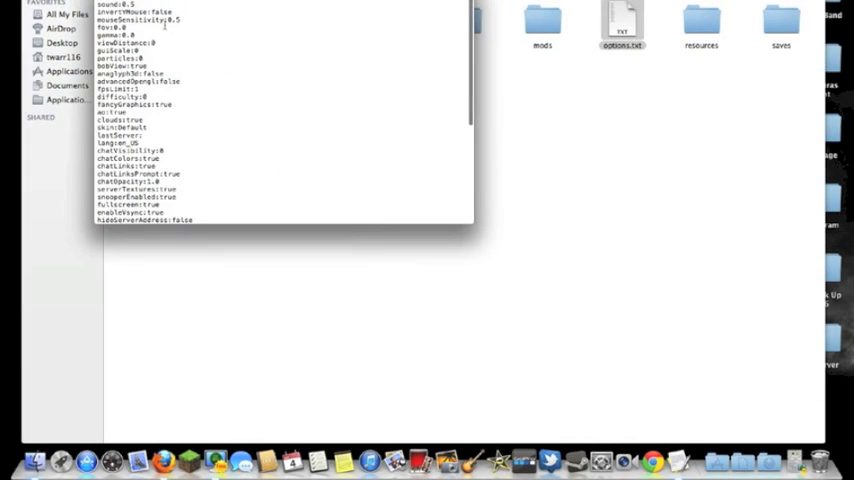
Scroll through options.txt down to the heldItemTooltips setting.
scroll("down", 3)
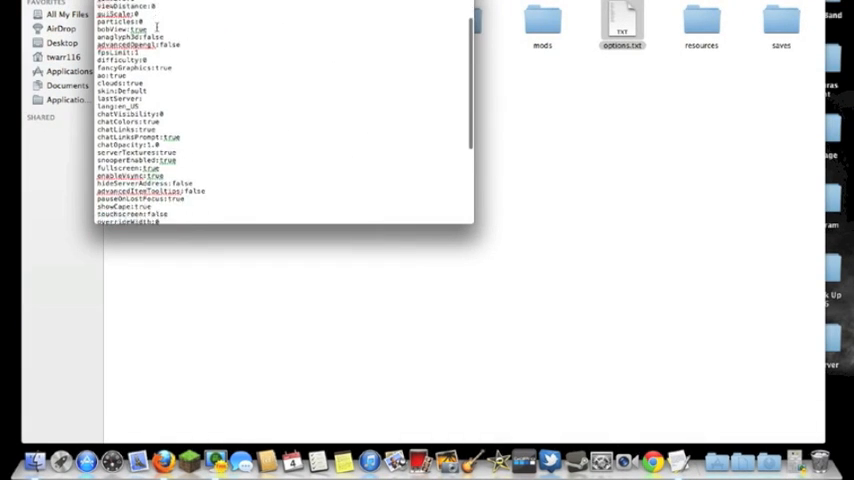
scroll("down", 3)
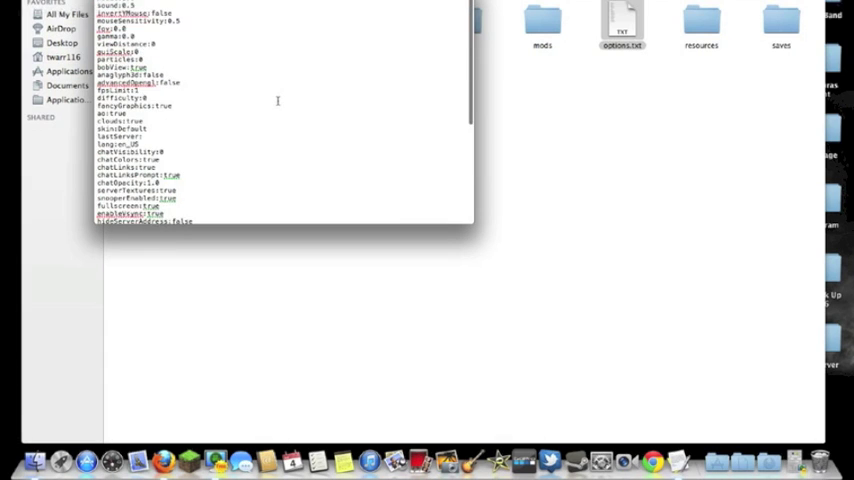
scroll("down", 3)
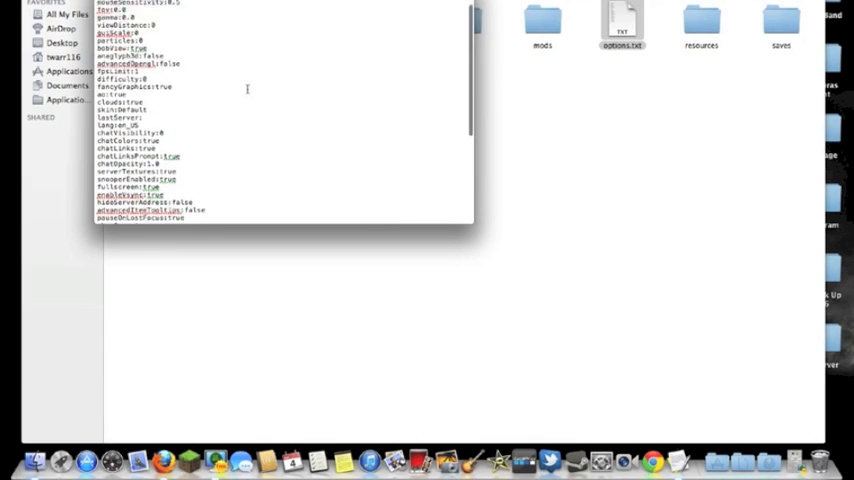
scroll("down", 3)
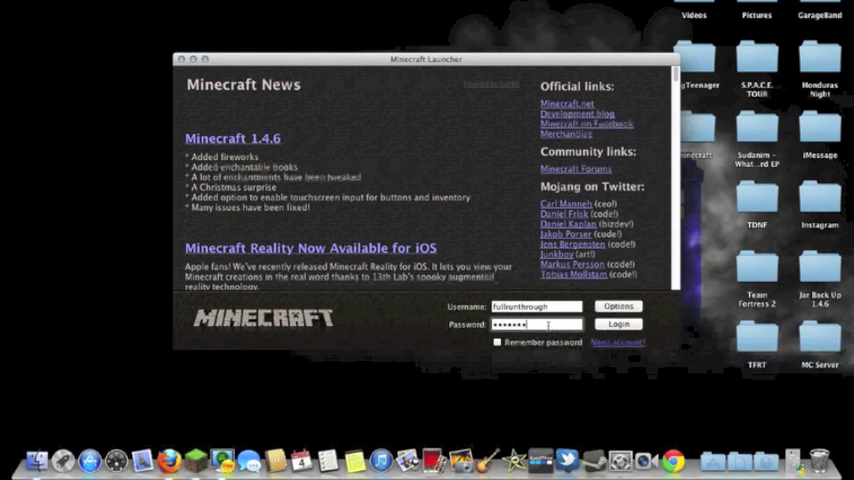
Log in again and play the selected saved singleplayer world.
left_click(616, 324)
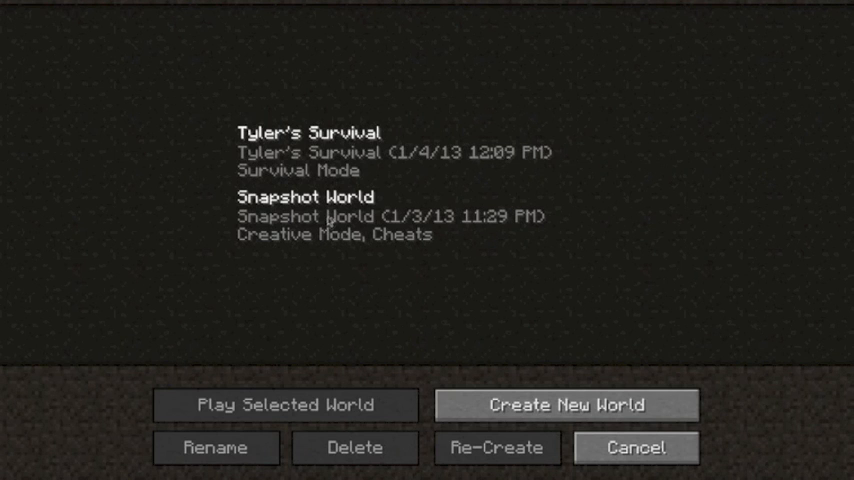
left_click(420, 152)
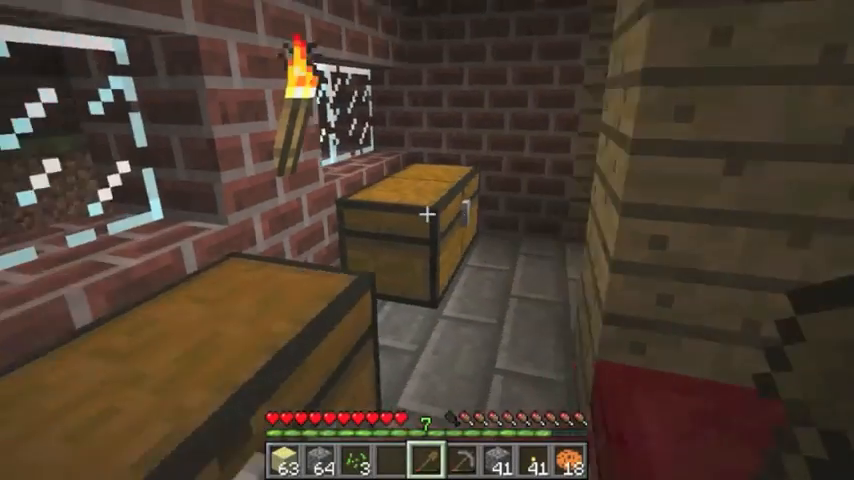
mouse_move(428, 212)
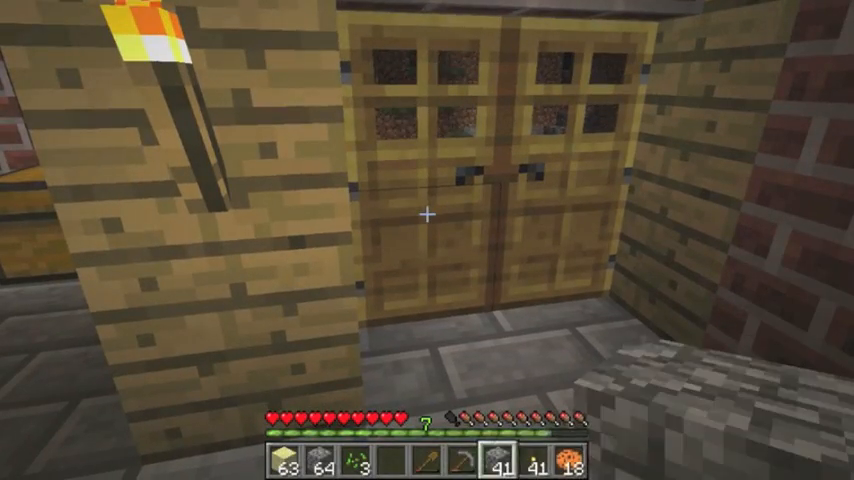
Switch to hotbar slot 2 and confirm no held-item name appears.
key("2")
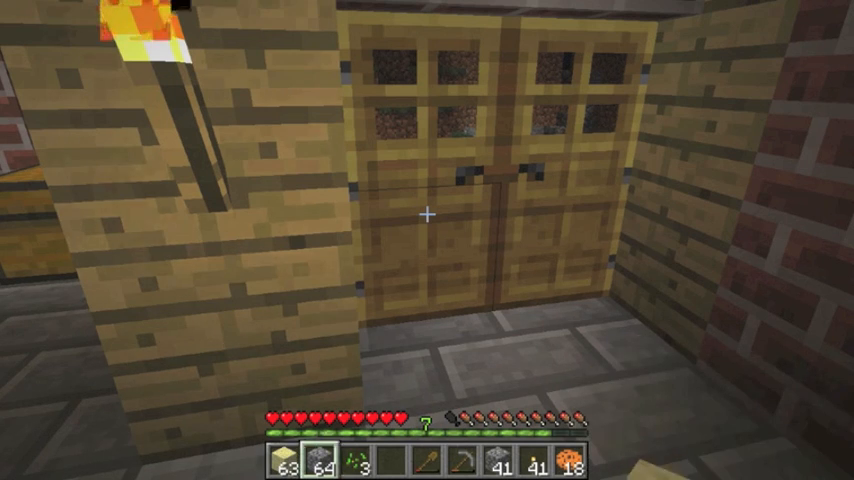